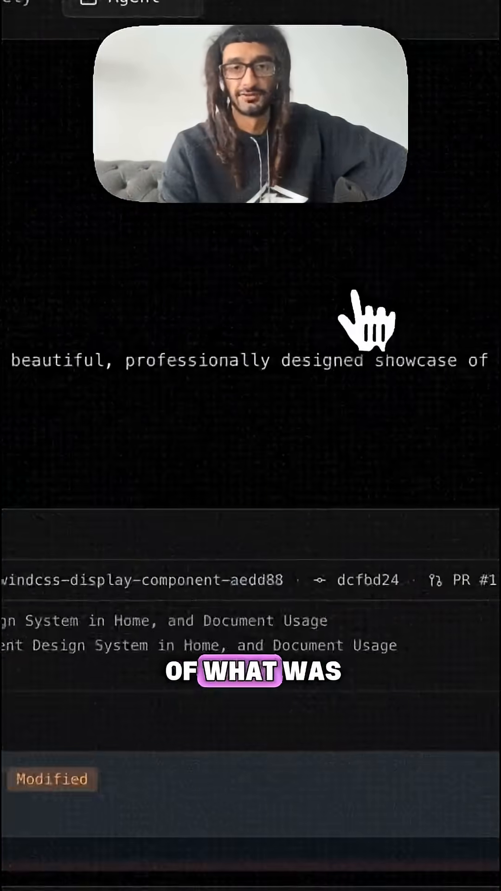
# Scroll past the agent's created and modified files list, then choose Start Building Code
pyautogui.scroll(-3)
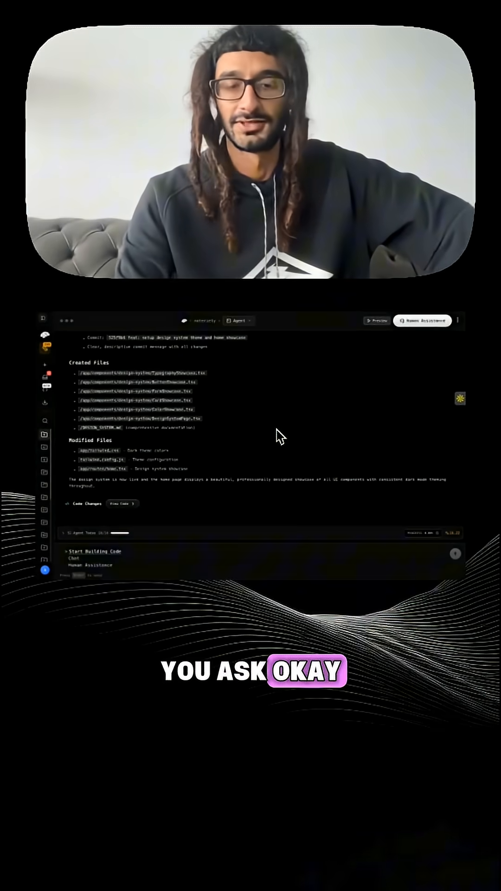
pyautogui.click(104, 552)
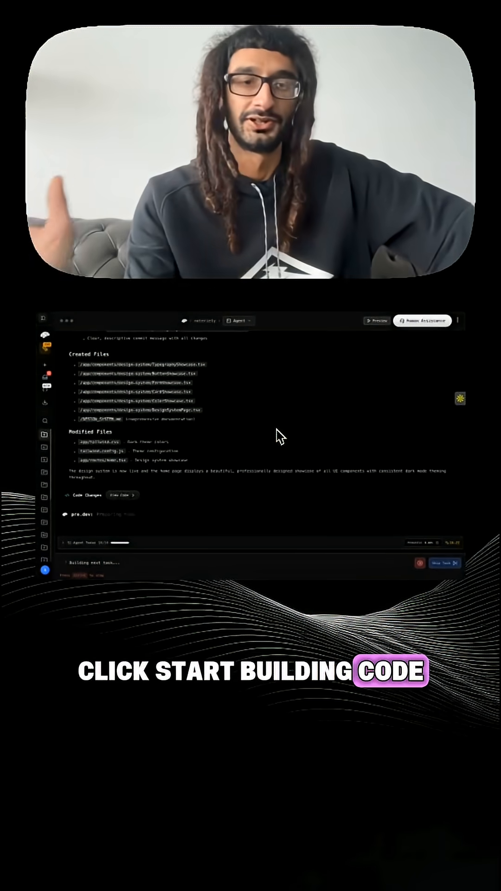